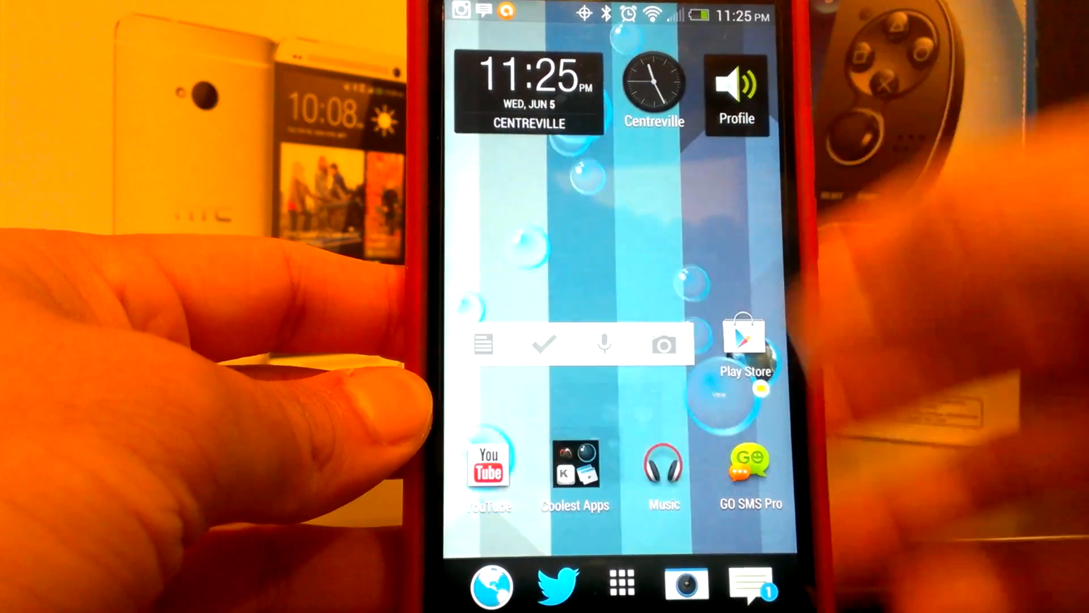
Launch the MOGA Pivot app from the HTC One home screen.
click(575, 469)
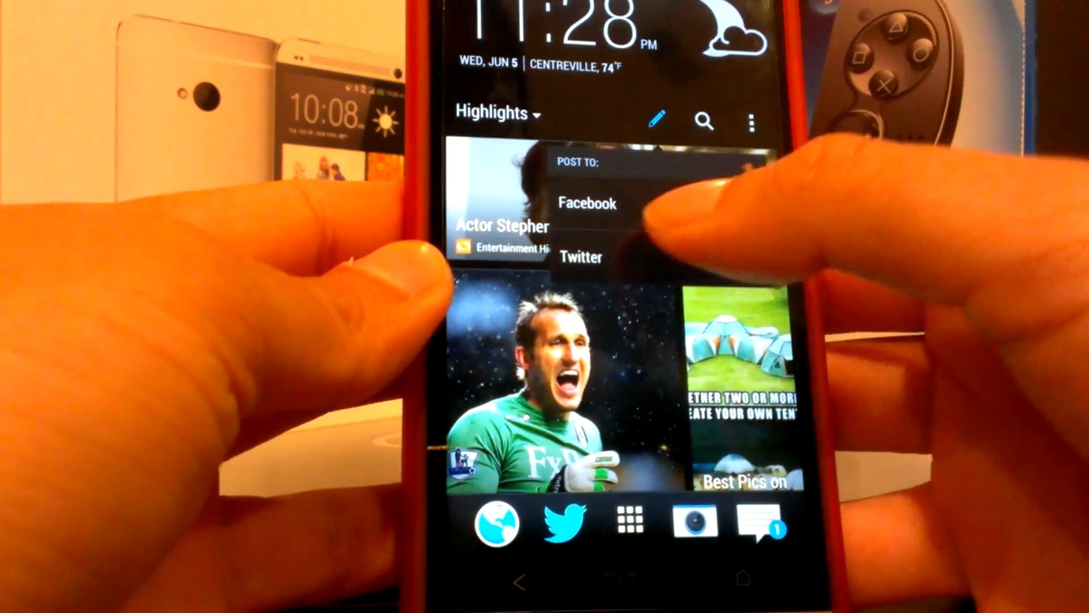
Post the news story to Twitter, view the new-tweet draft, then return home.
click(581, 257)
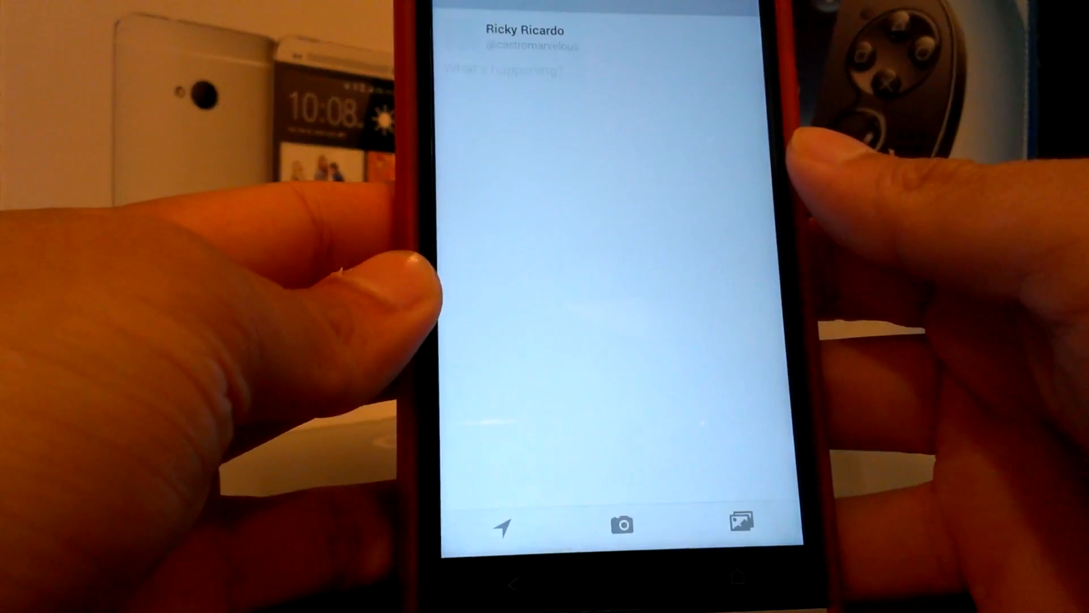
click(576, 72)
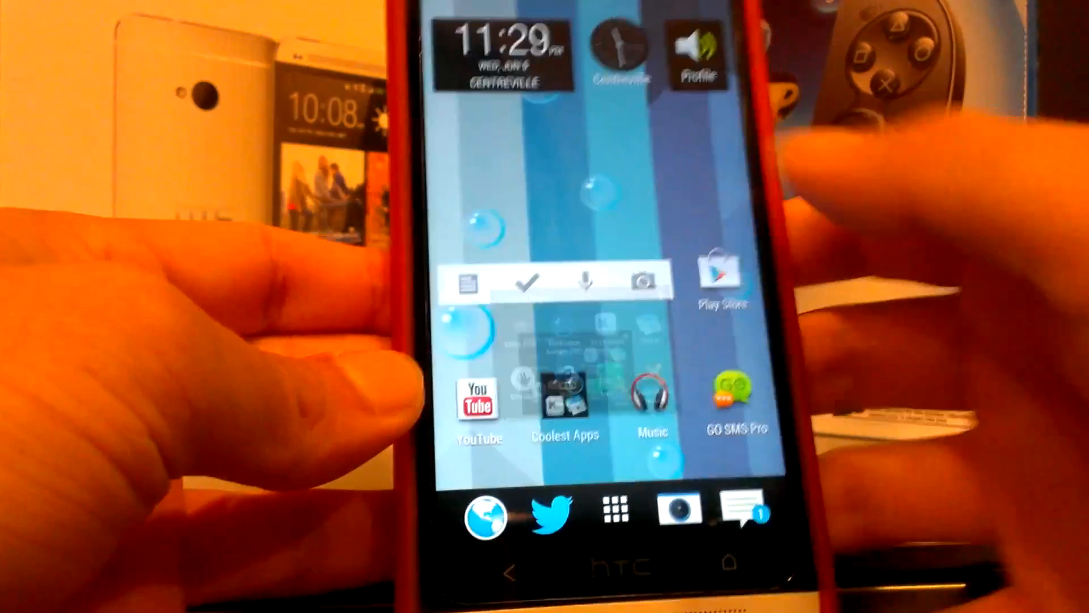
click(564, 396)
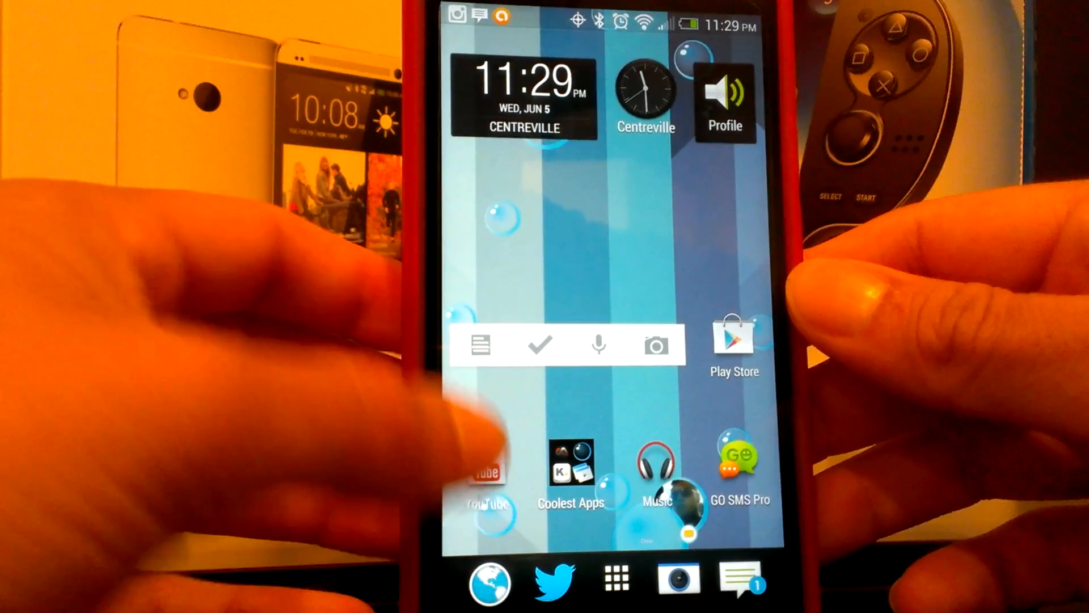
Launch YouTube and open the 'best apps for the HTC one' video.
click(486, 479)
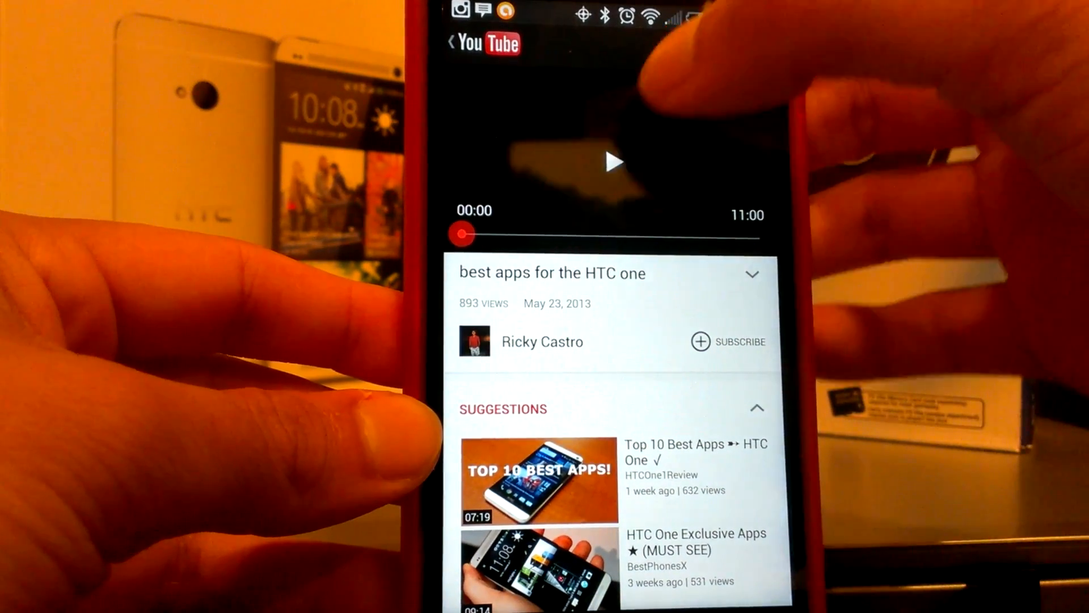
click(614, 162)
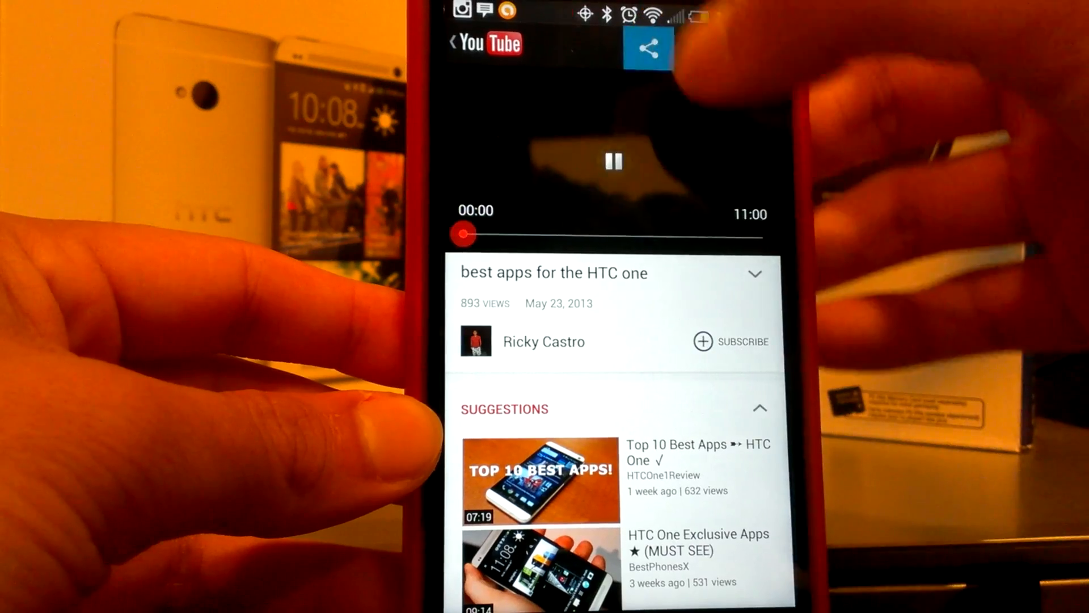
Play the YouTube video and pull down the notification shade.
click(647, 47)
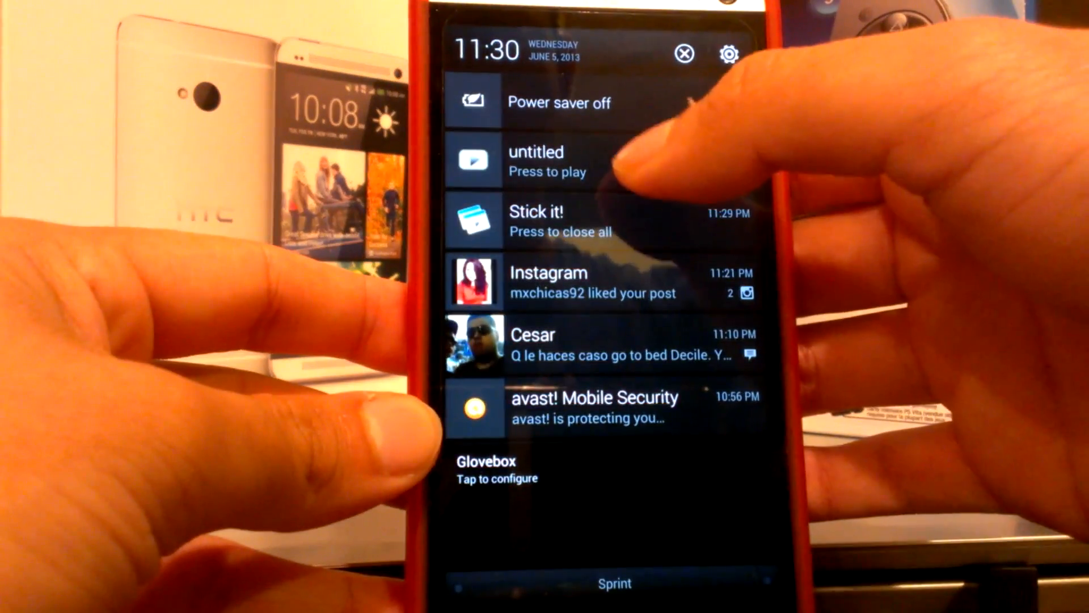
Dismiss the notification shade to get back to the HTC home screen.
click(547, 161)
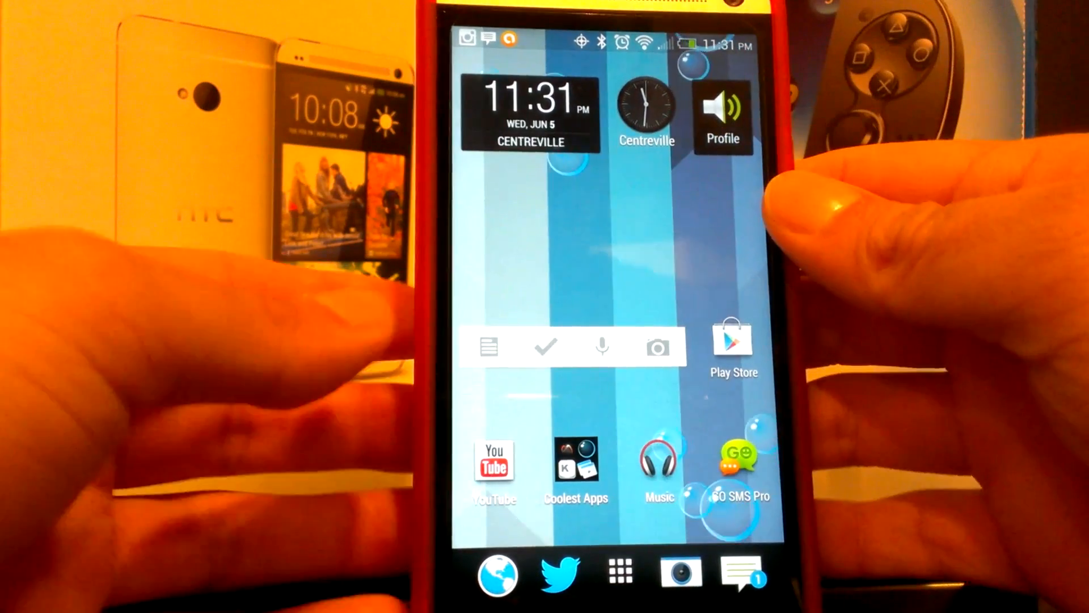
Launch Music Download Paradise Pro from the app drawer, showing its empty player.
click(575, 462)
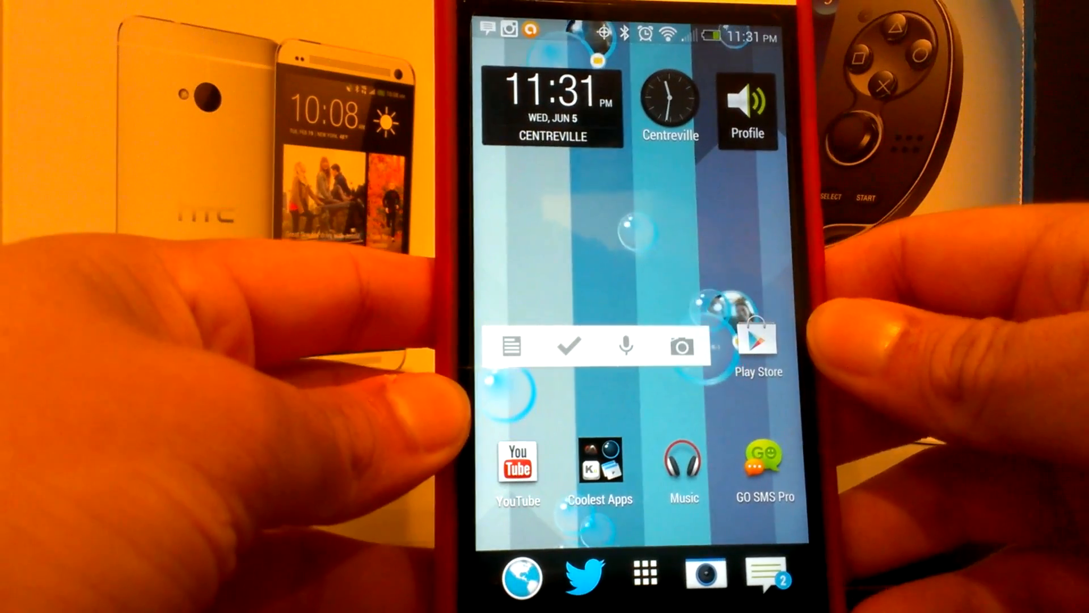
click(601, 466)
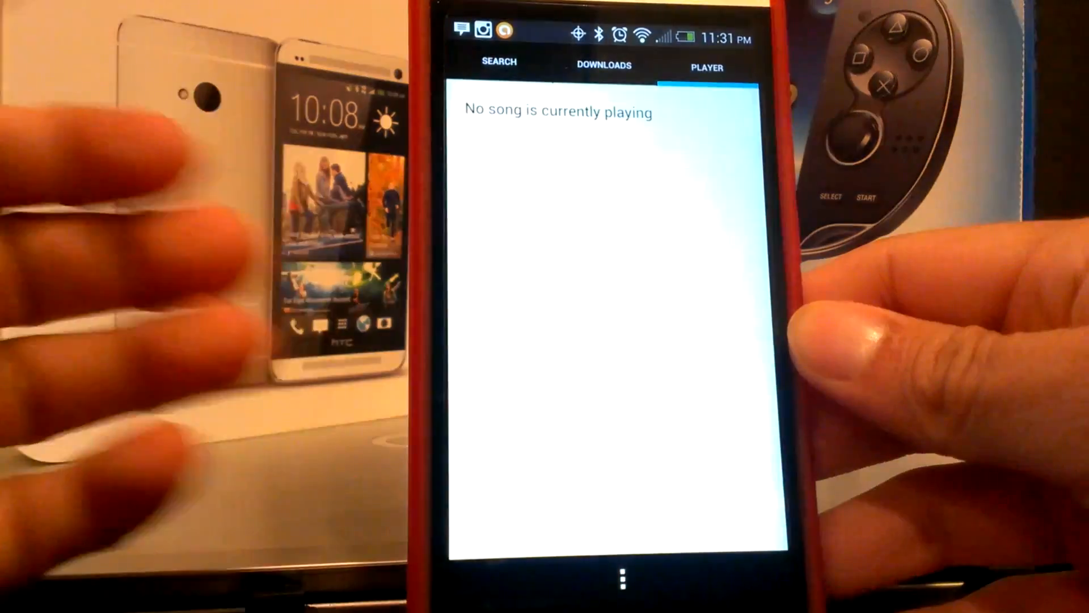
Switch to the SEARCH tab with its empty song, artist or album field.
click(498, 63)
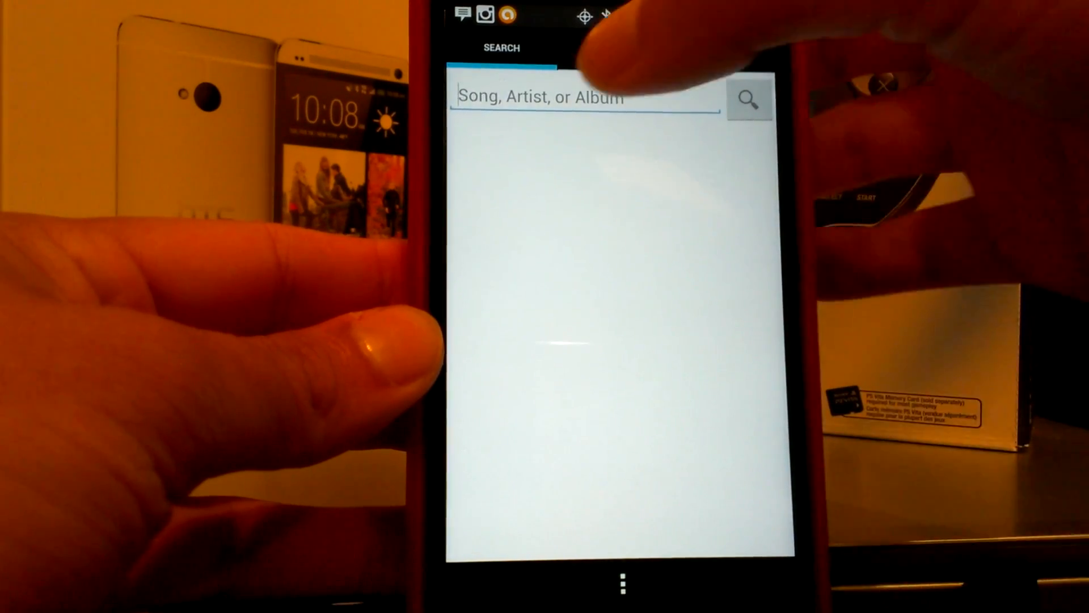
Play Tyga's 'Molly' from the Downloads list, then return home.
click(607, 52)
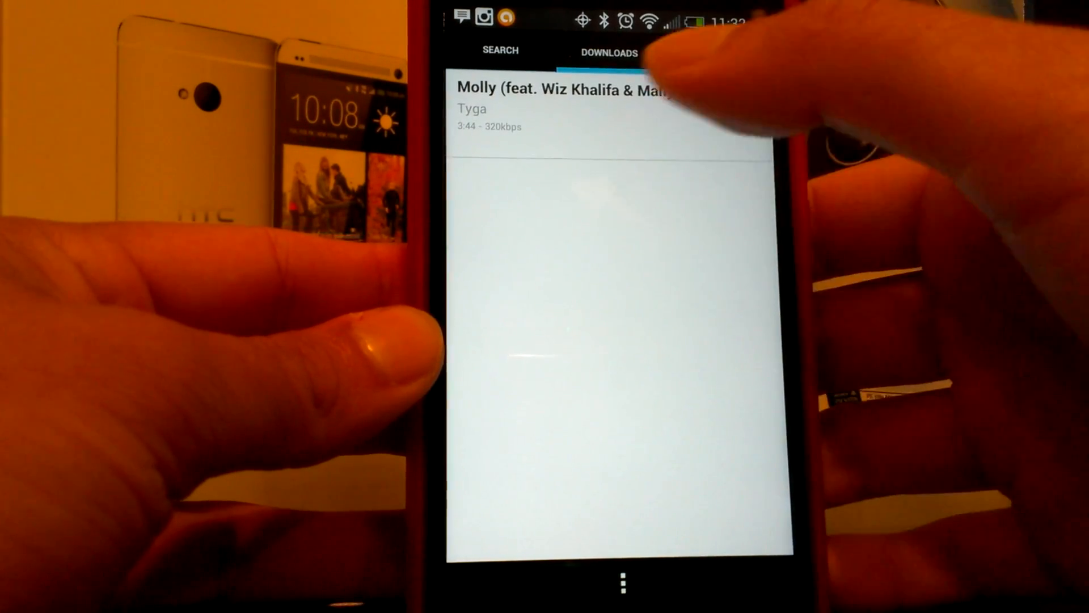
click(611, 90)
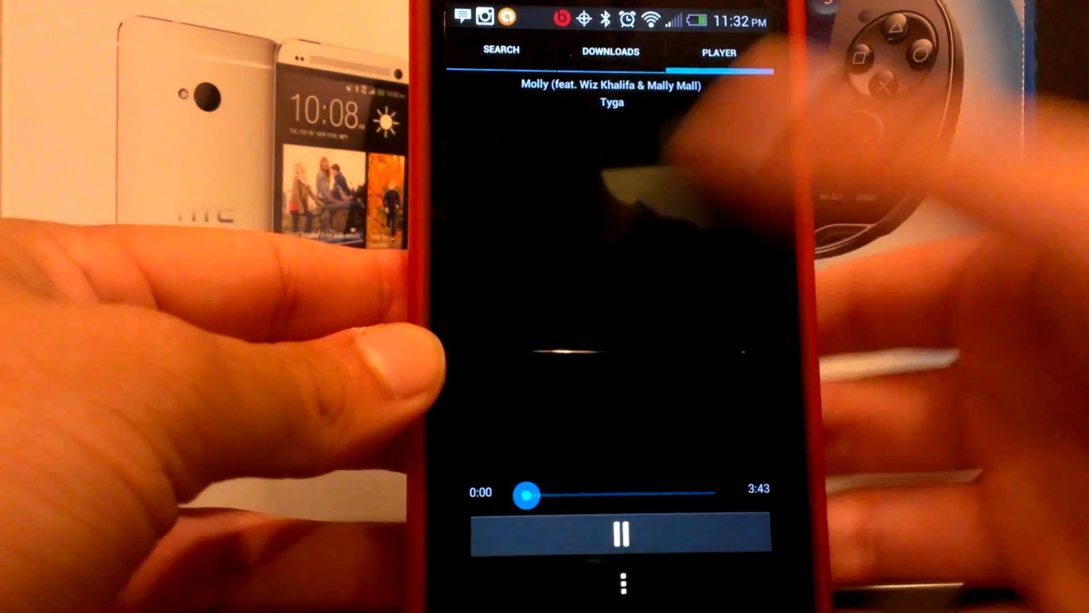
click(614, 532)
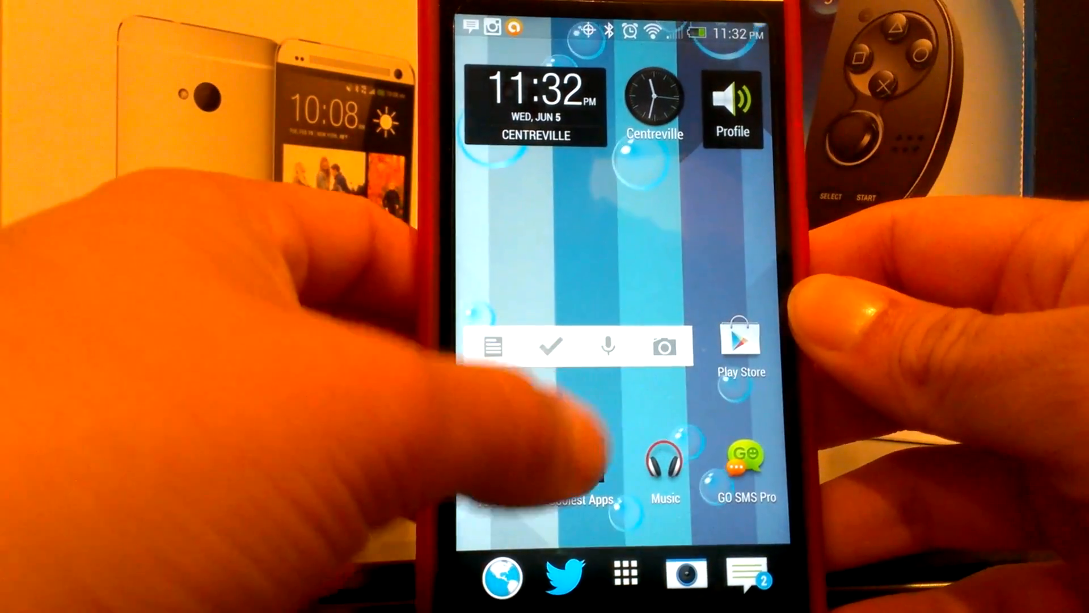
Expand the Coolest Apps folder to show its eight apps, including avast! Mobile Security.
click(563, 487)
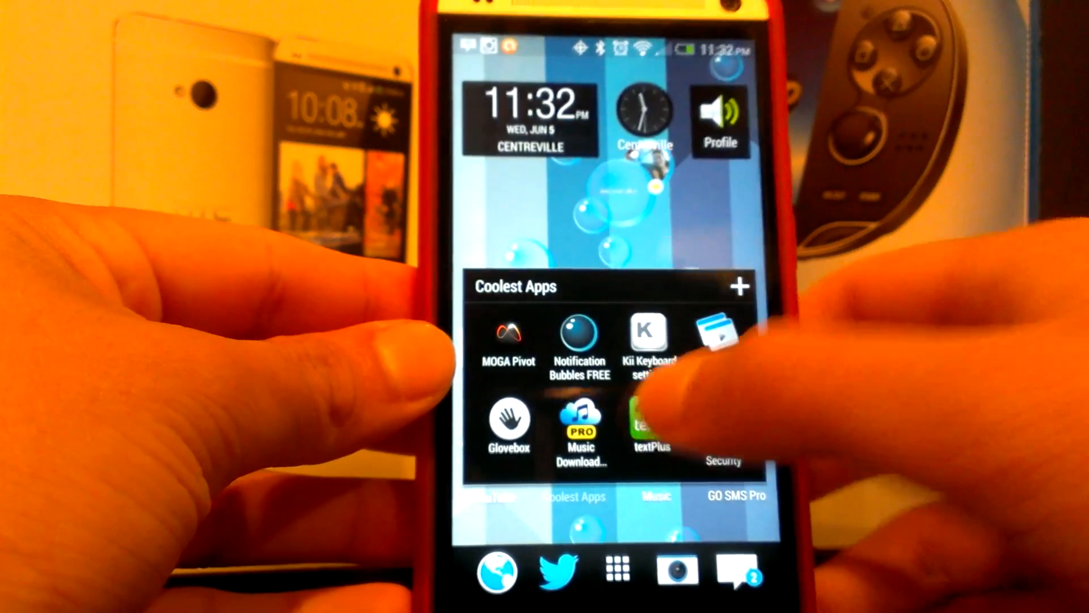
click(649, 424)
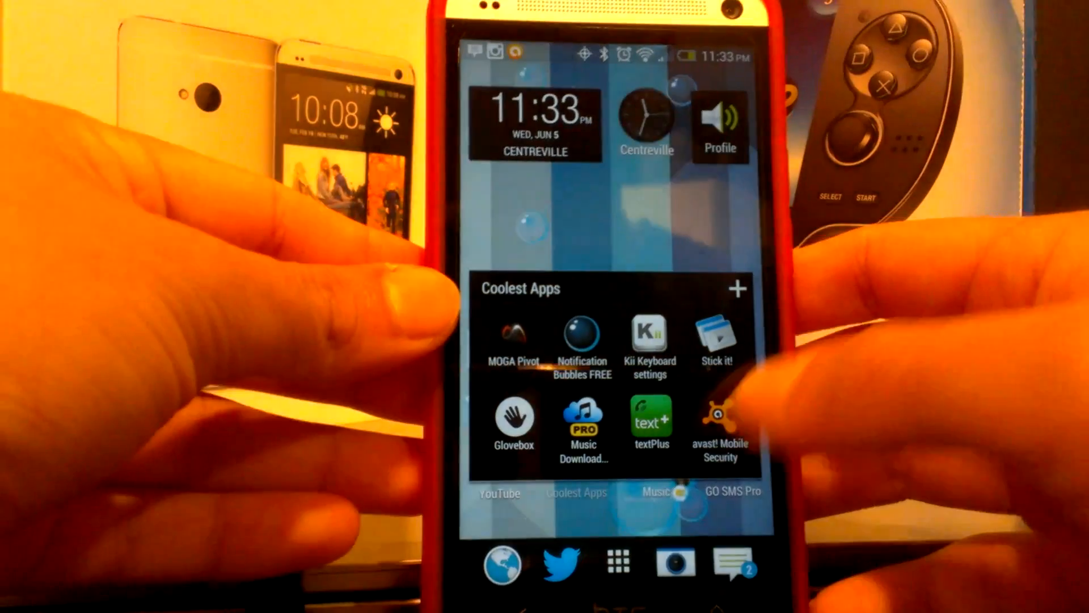
Launch avast! Mobile Security and go to its Virus Scanner page.
click(720, 417)
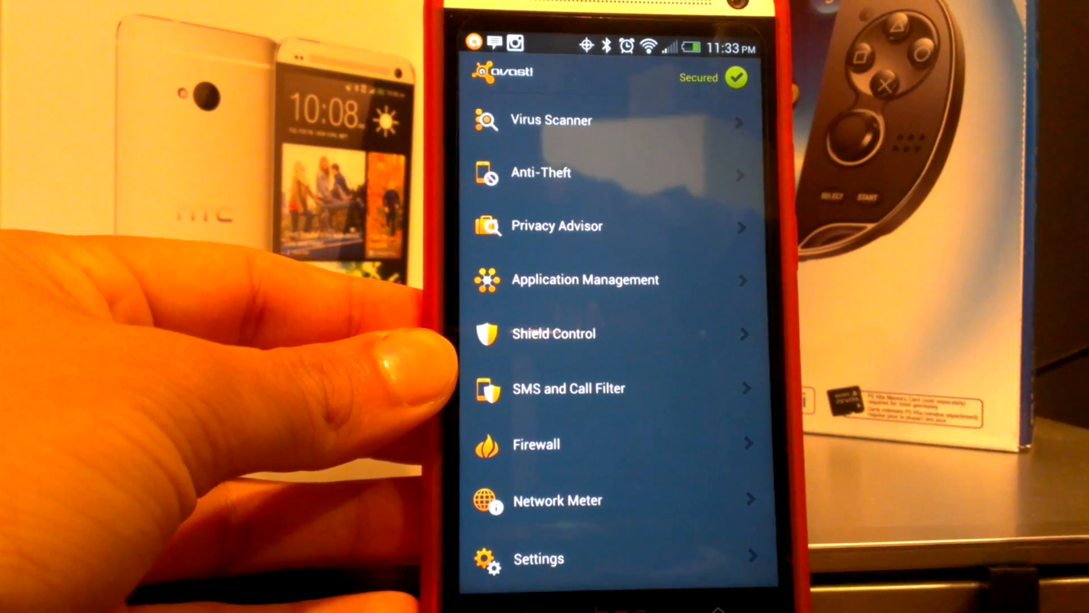
click(551, 119)
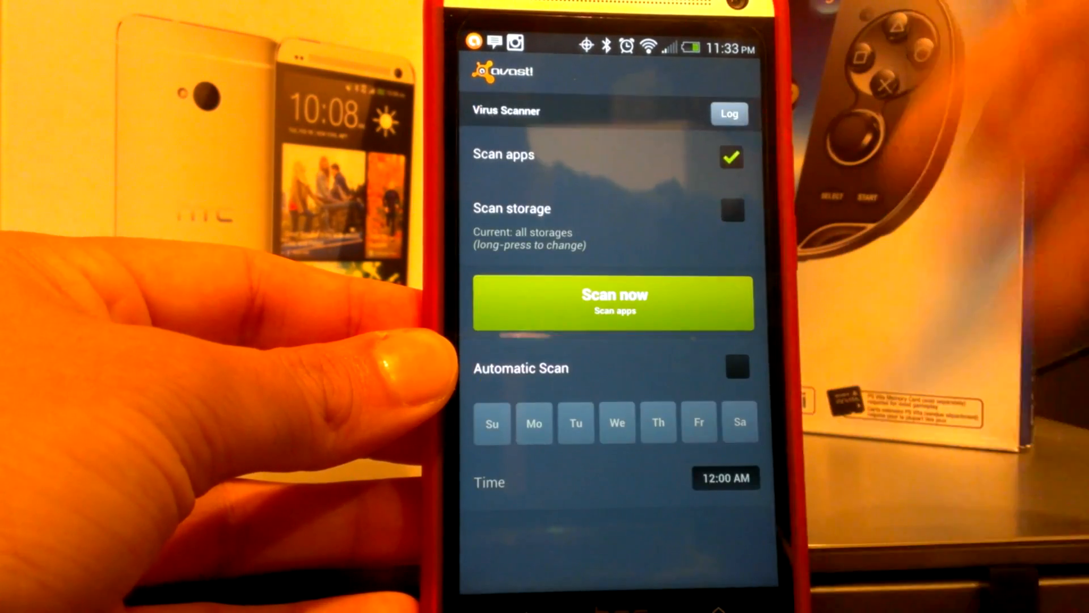